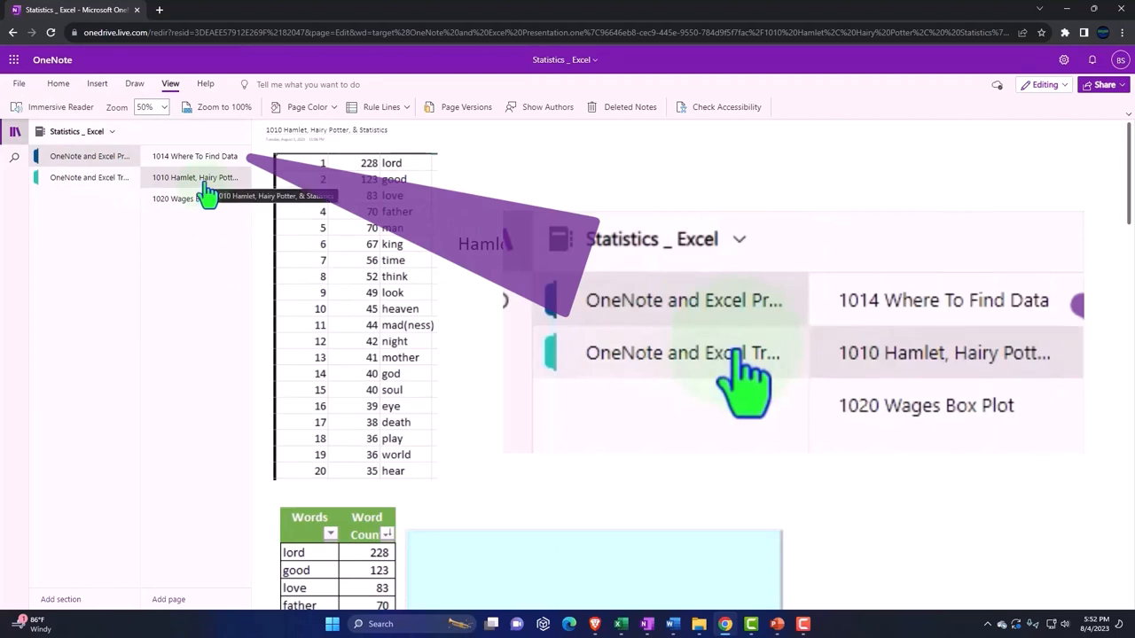
# Step: Scroll down to the filterable Words/Word Count table and the empty embedded area beside it
pyautogui.click(89, 177)
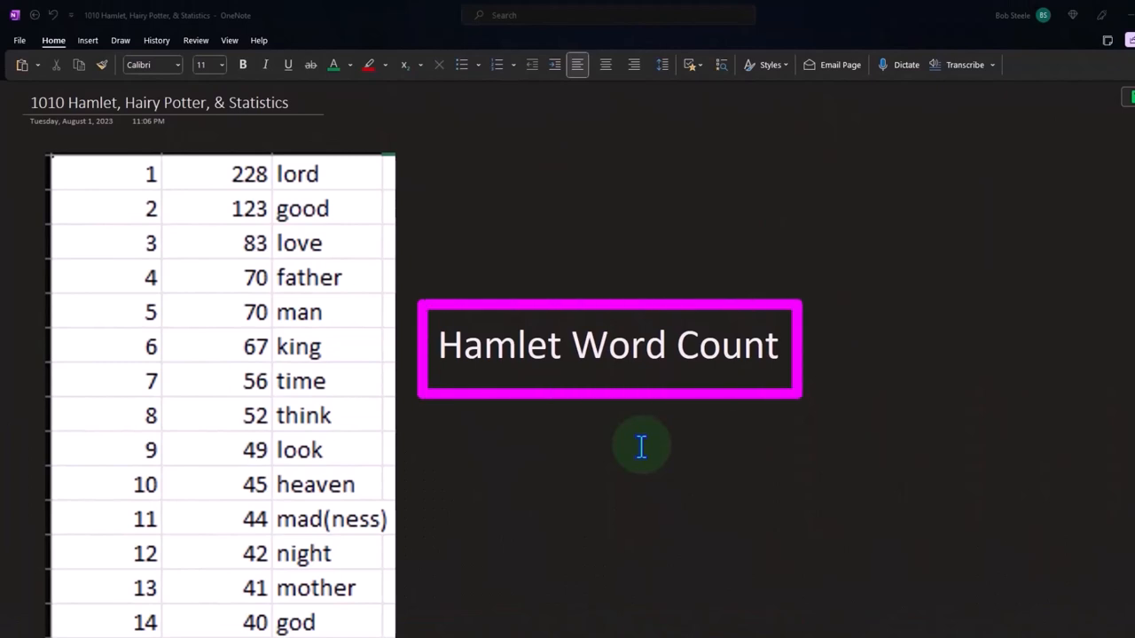
pyautogui.moveTo(553, 411)
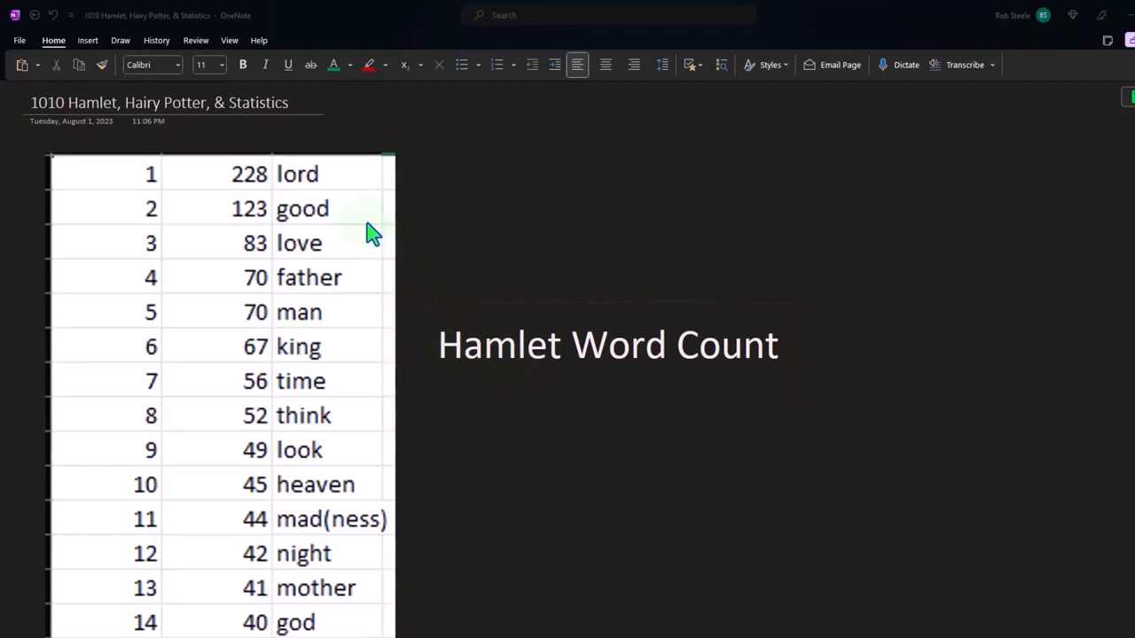
pyautogui.scroll(-3)
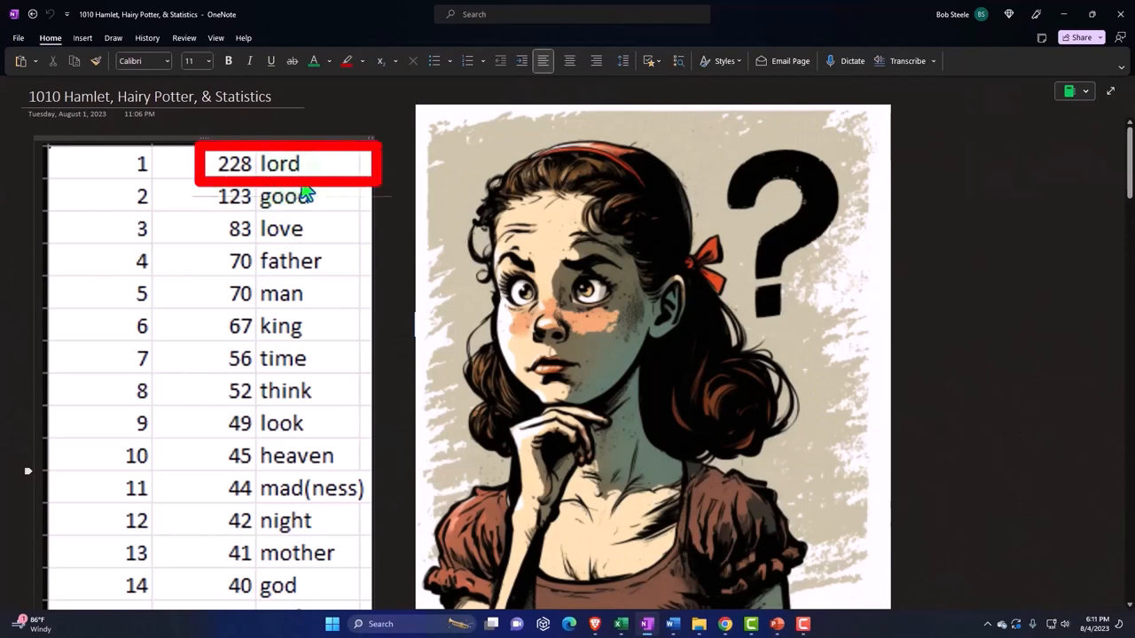
pyautogui.moveTo(310, 195)
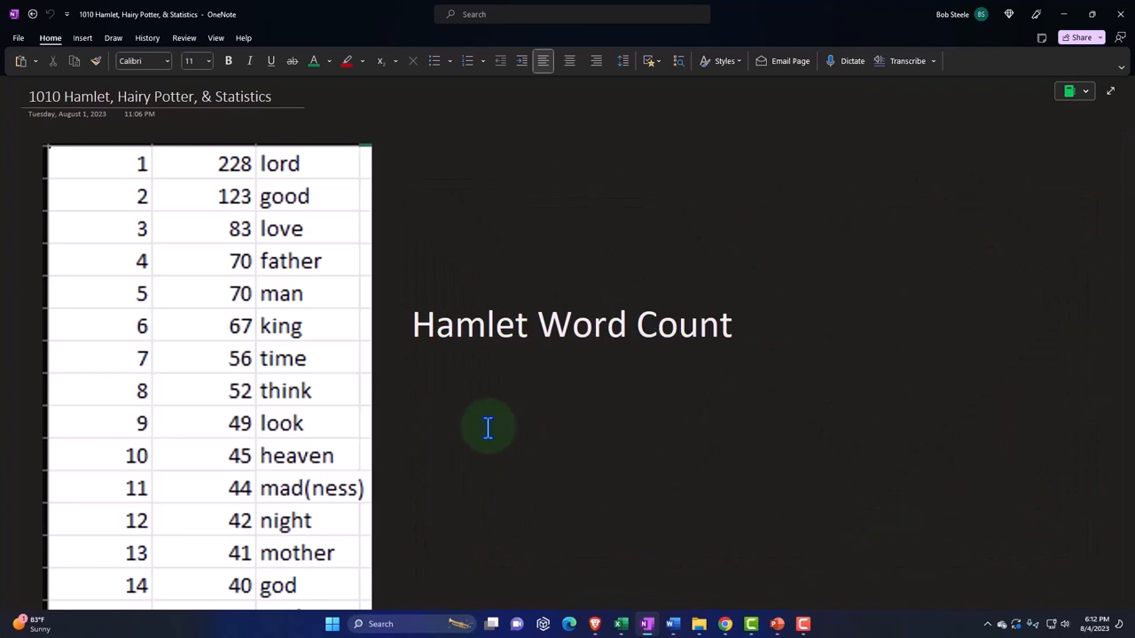
pyautogui.click(571, 323)
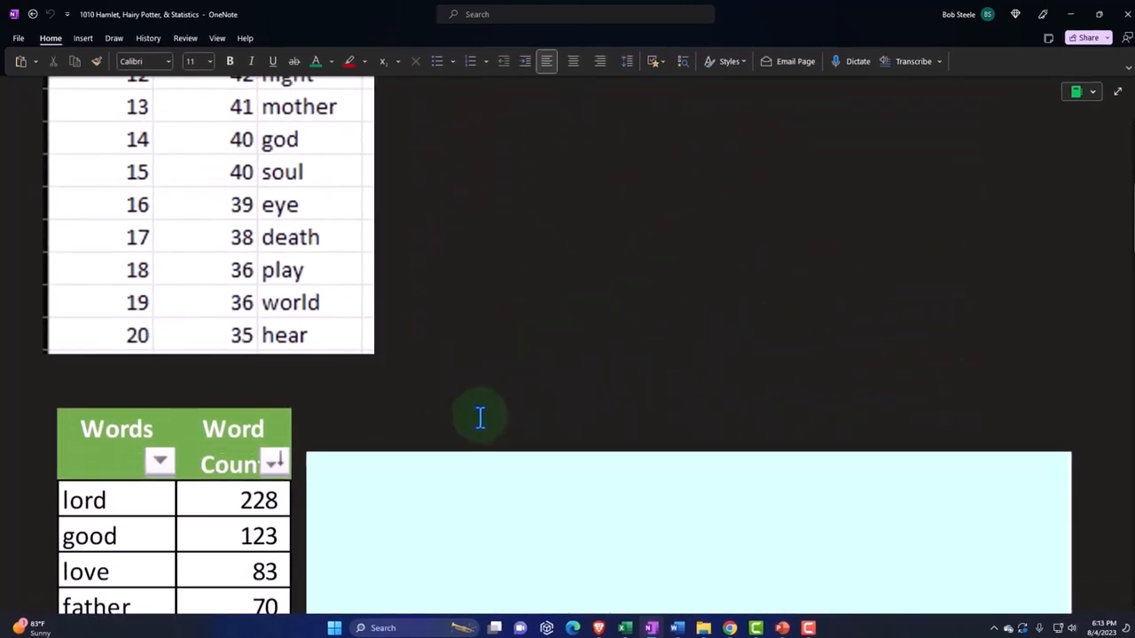
pyautogui.scroll(-3)
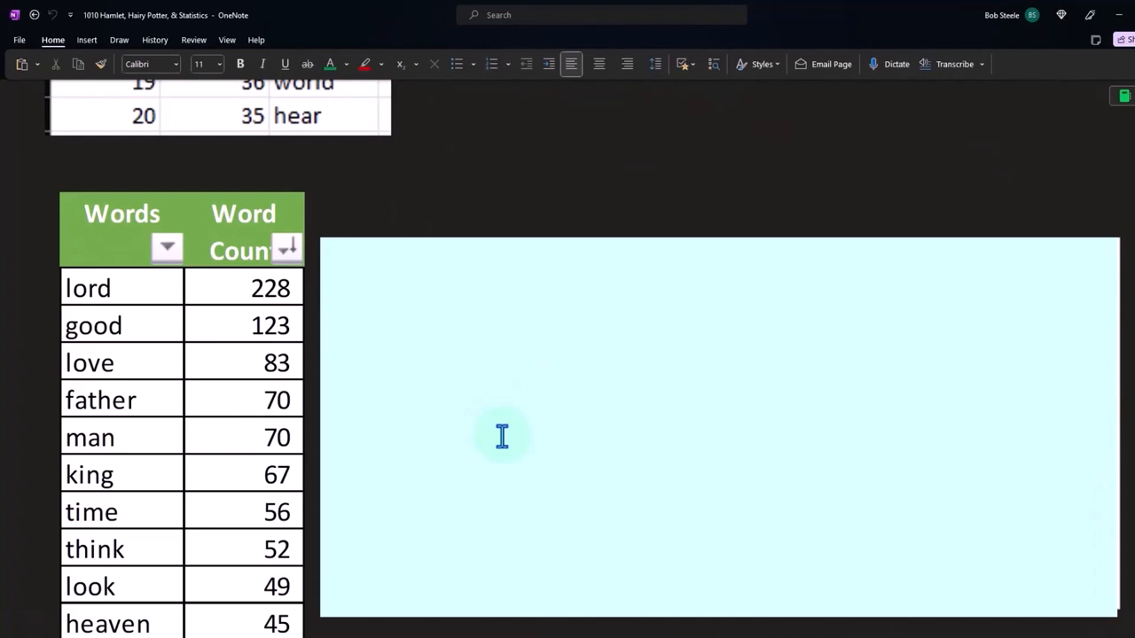
pyautogui.moveTo(139, 305)
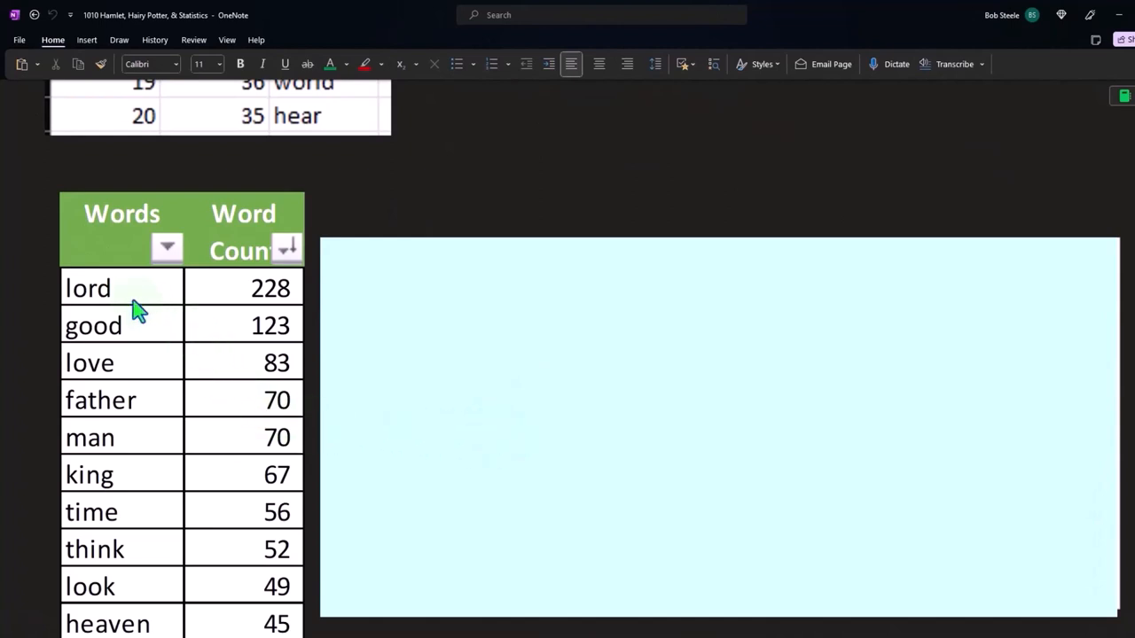
pyautogui.scroll(-3)
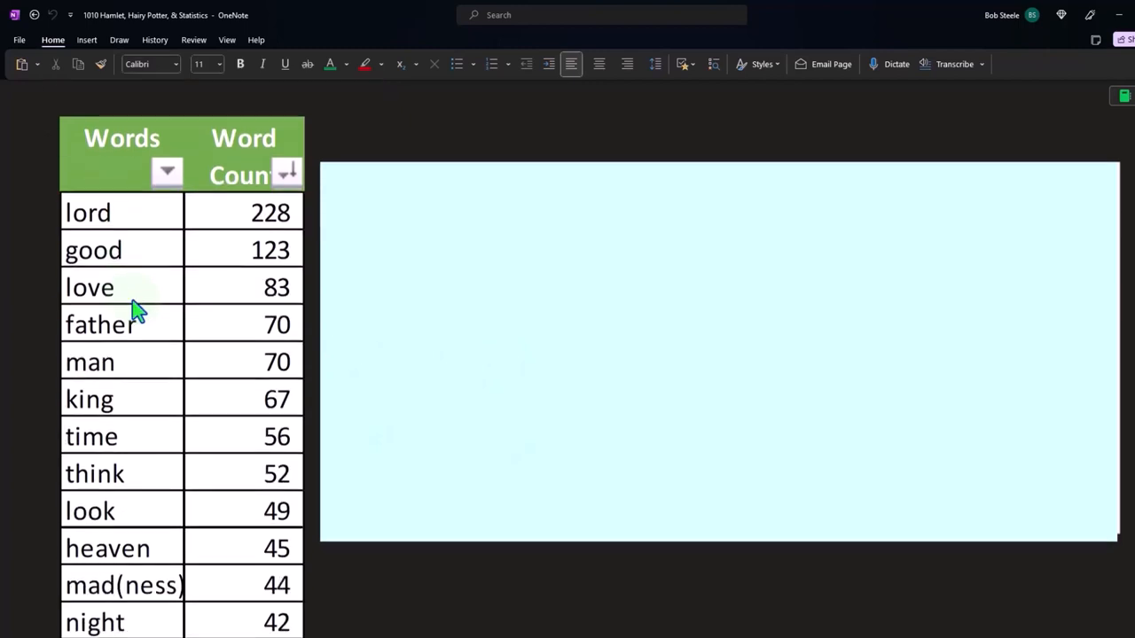
pyautogui.scroll(-3)
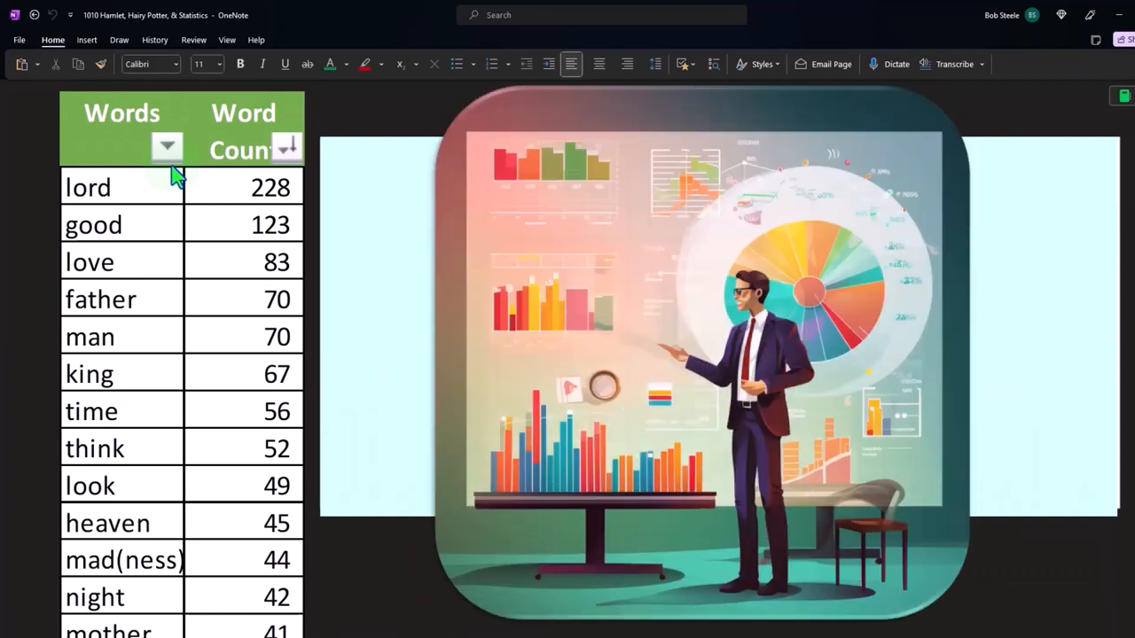
pyautogui.moveTo(219, 195)
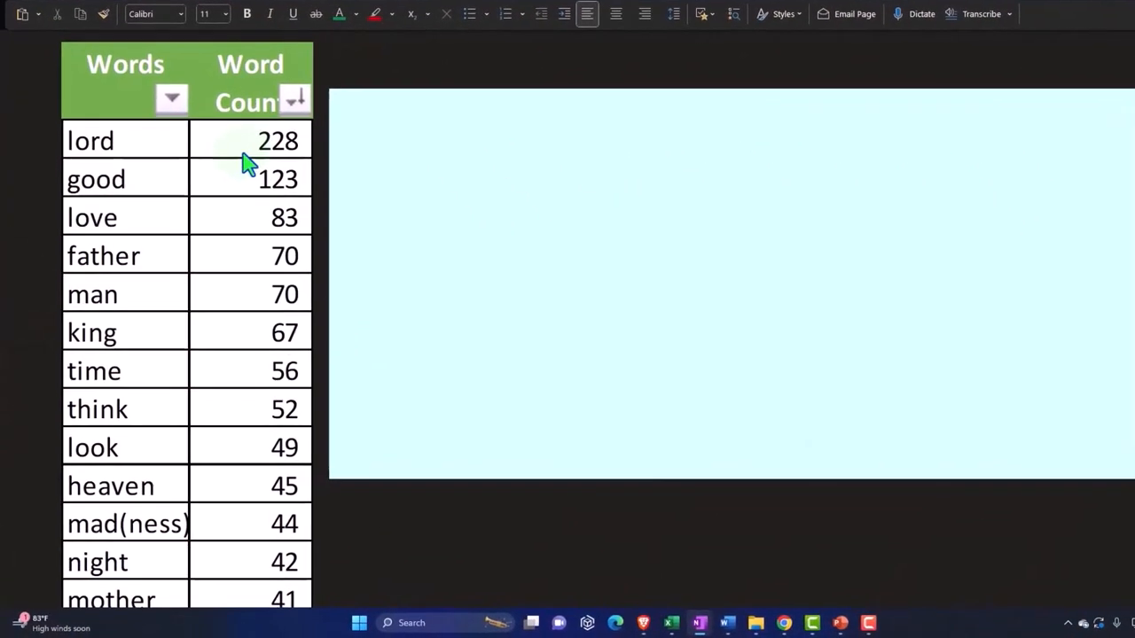
pyautogui.moveTo(316, 169)
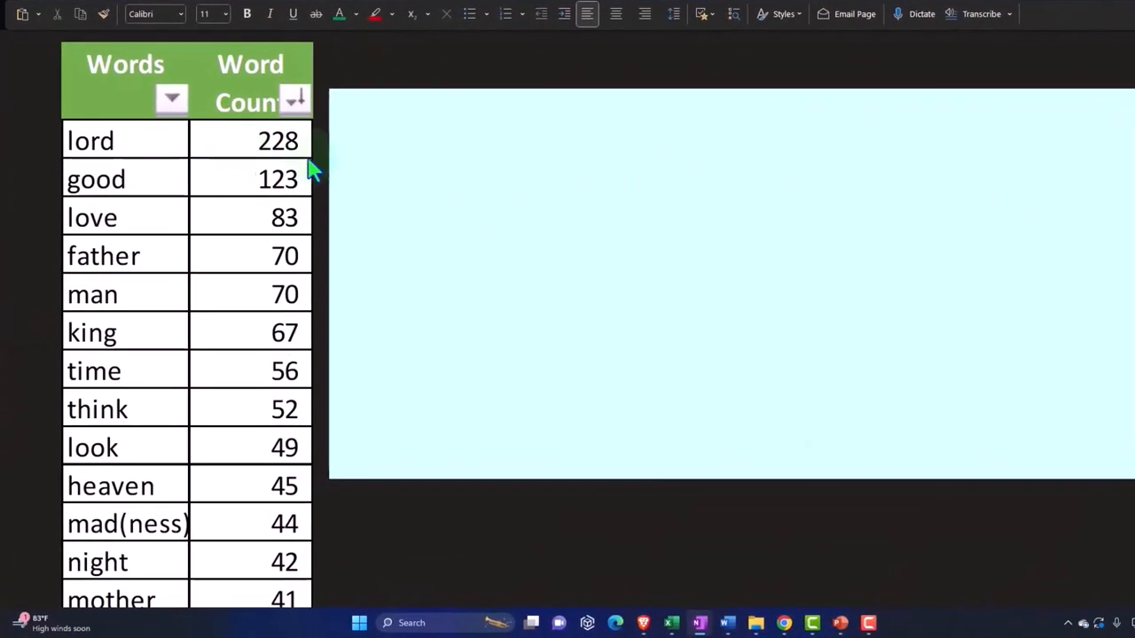
# Step: Drag the embedded chart's bottom handle to make the Hamlet Word Count chart slightly taller
pyautogui.click(727, 284)
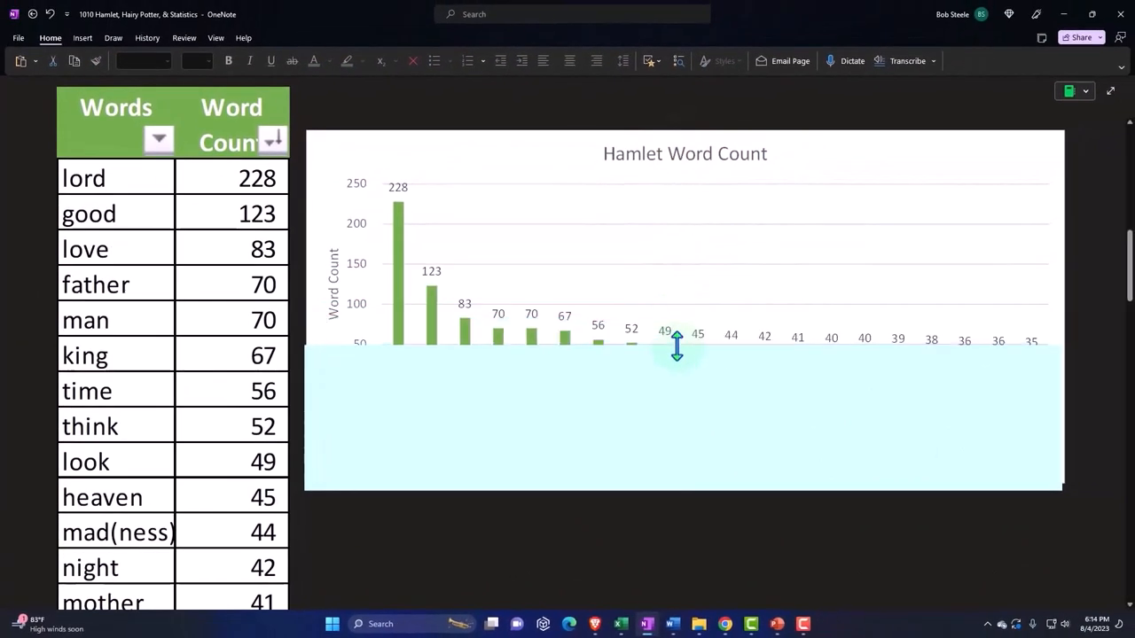
pyautogui.moveTo(678, 348); pyautogui.dragTo(677, 366)
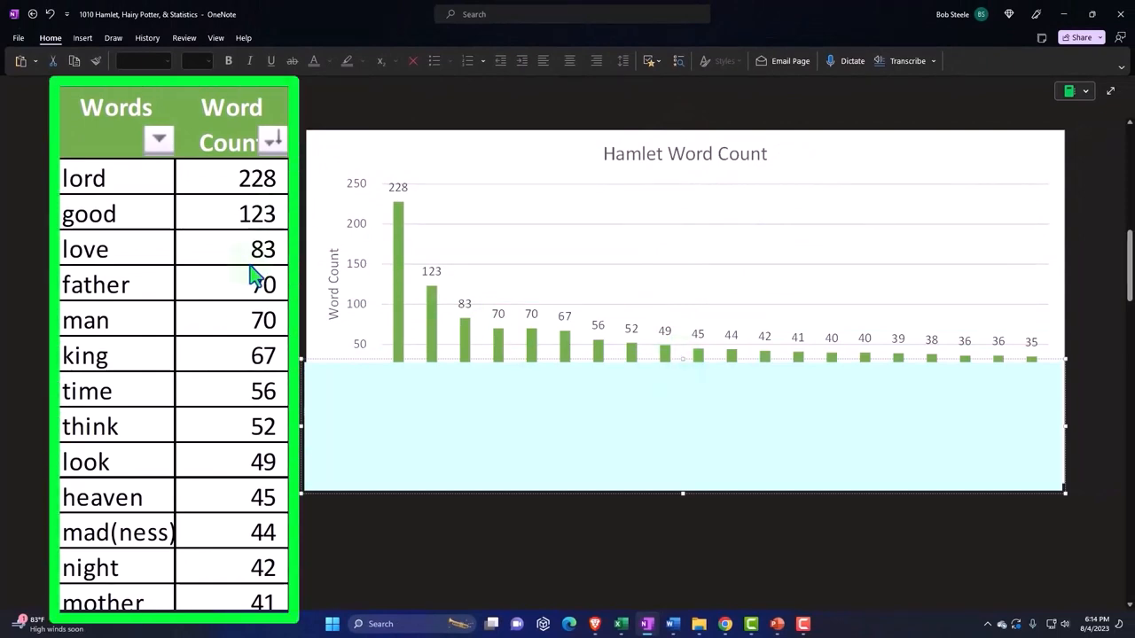
pyautogui.scroll(-3)
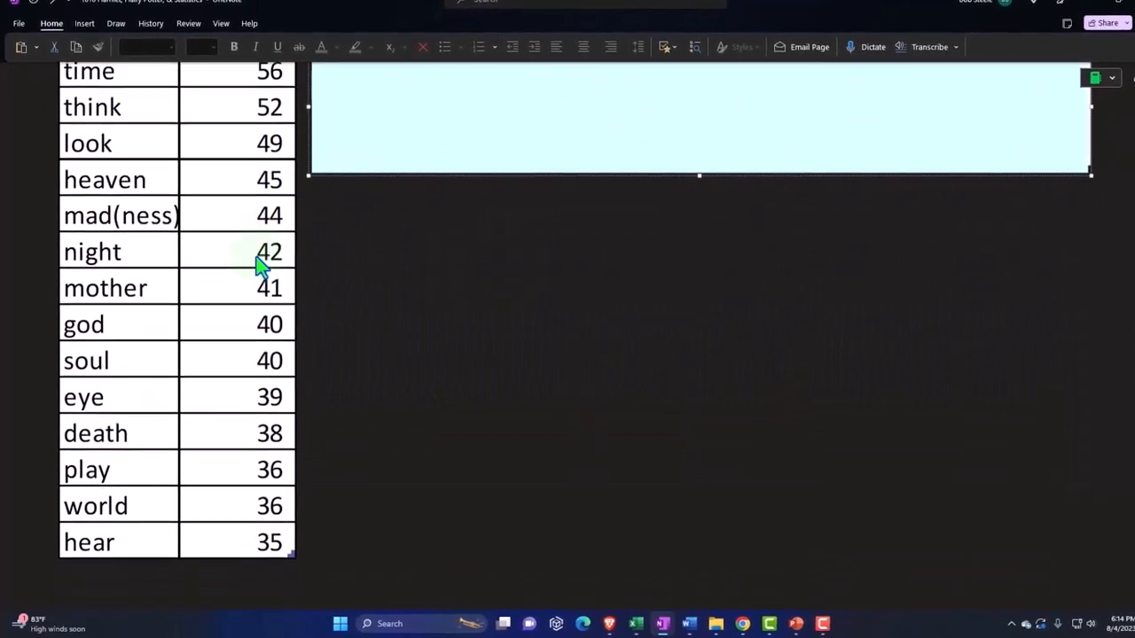
pyautogui.scroll(-3)
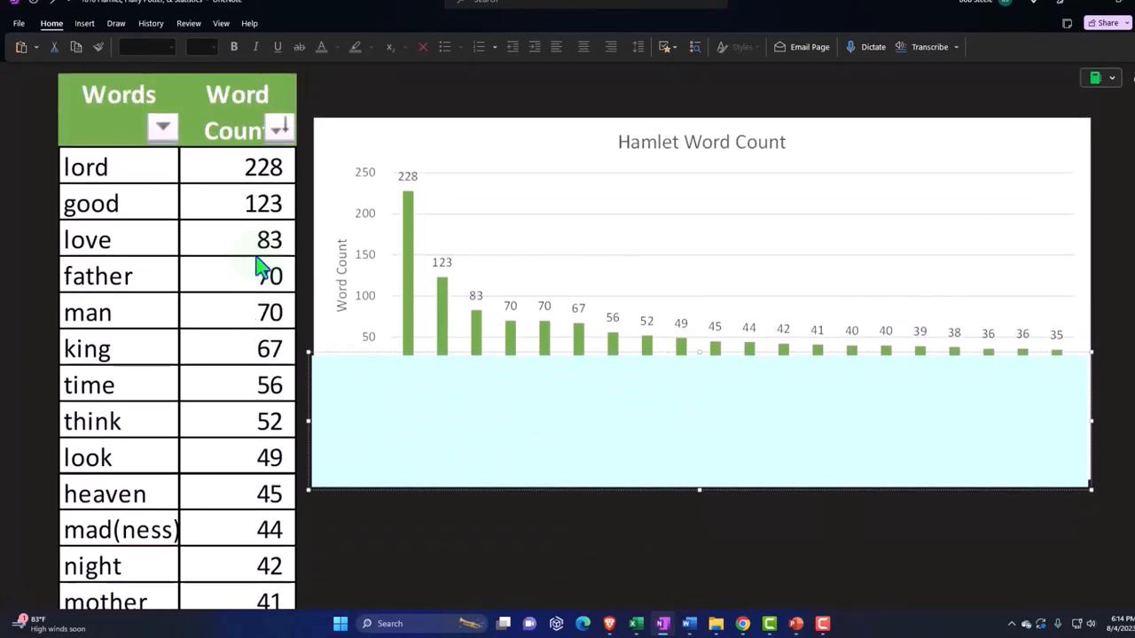
pyautogui.moveTo(295, 284)
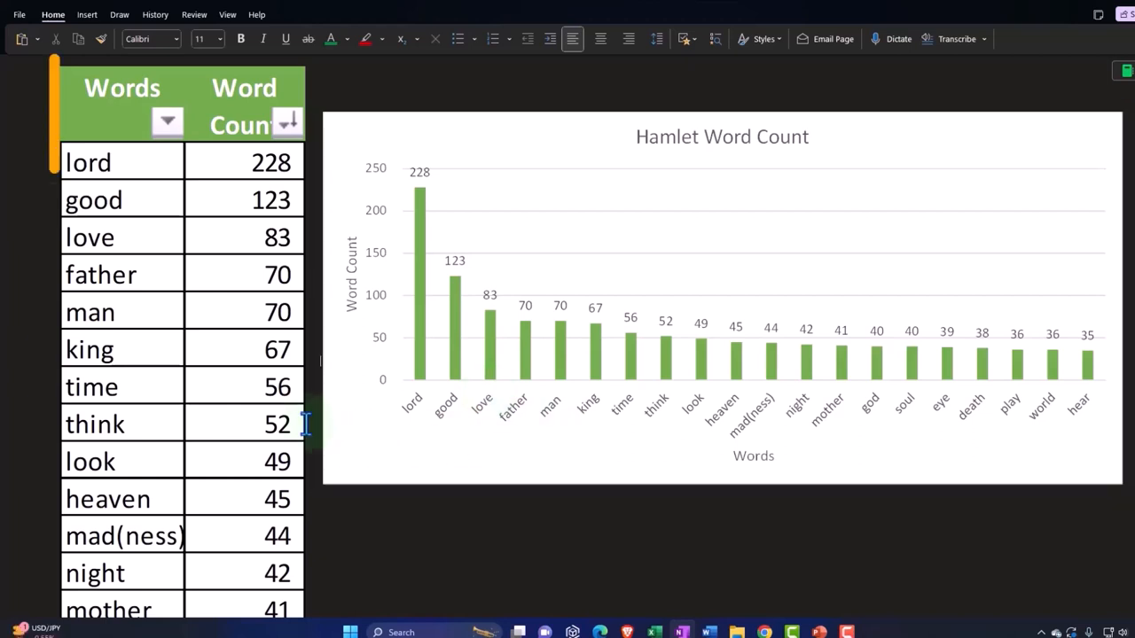
# Step: Select the word count table, then deselect it so the chart refreshes with all word labels
pyautogui.click(276, 423)
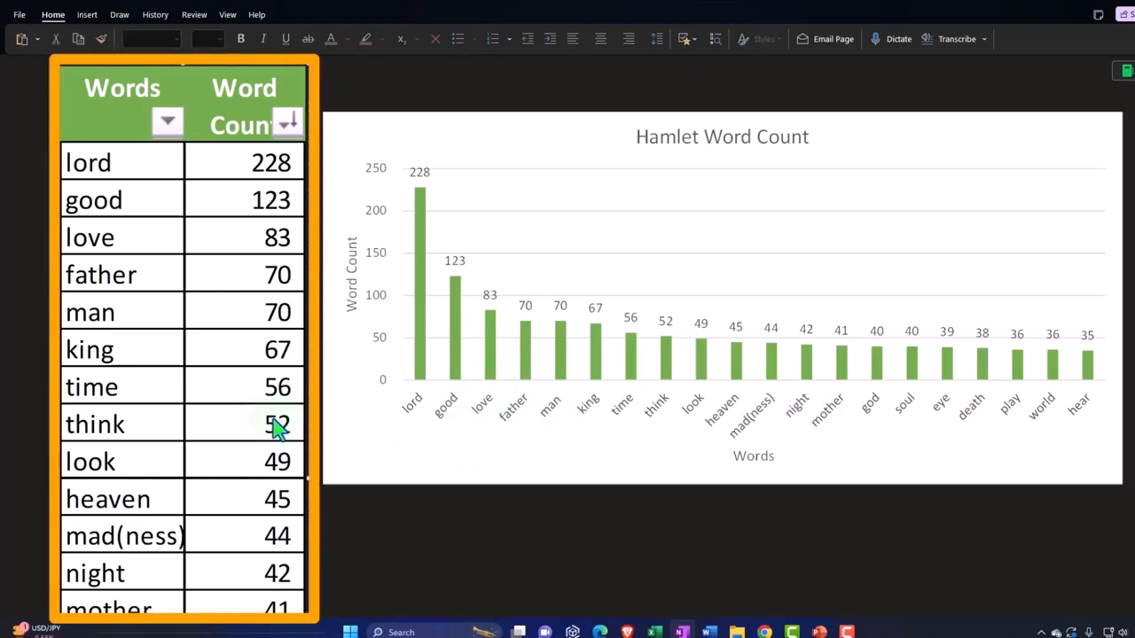
pyautogui.click(497, 535)
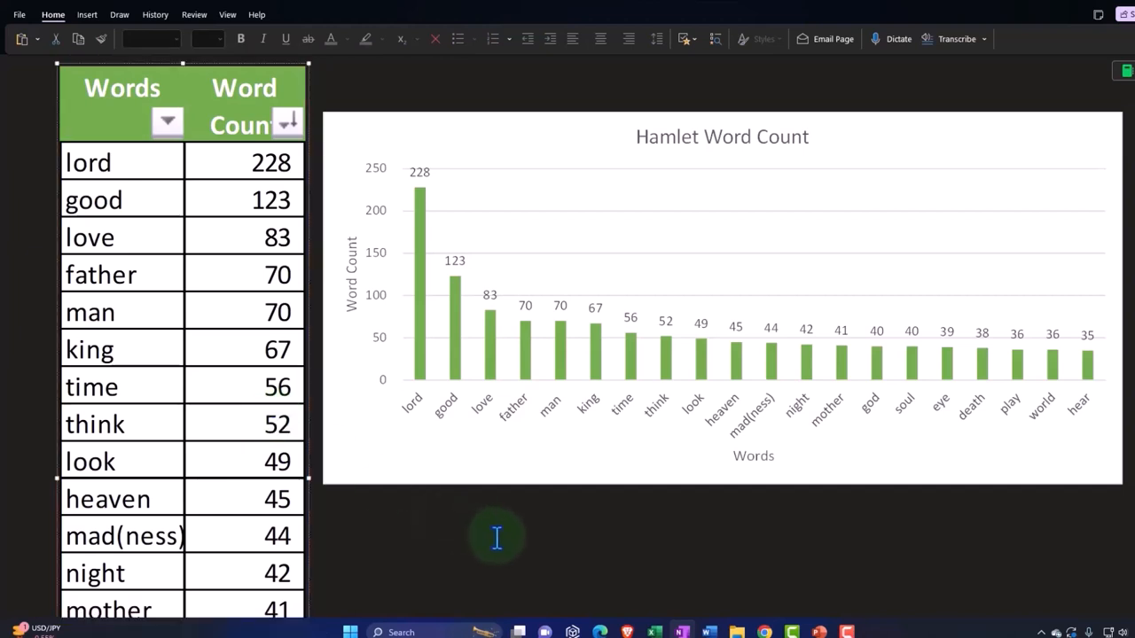
pyautogui.click(724, 302)
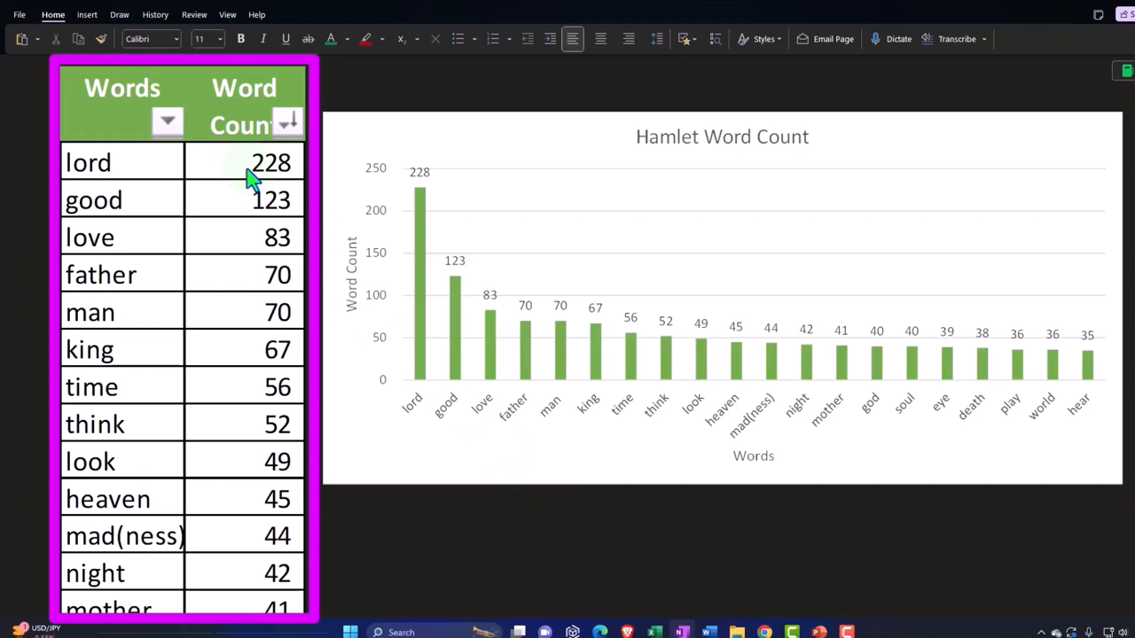
pyautogui.moveTo(244, 241)
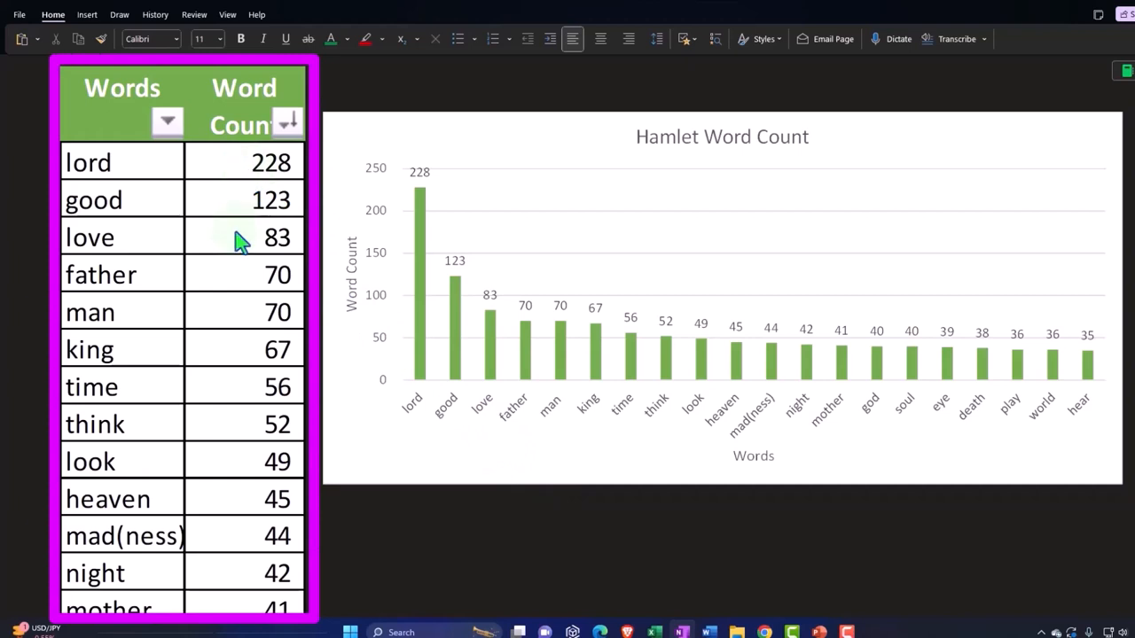